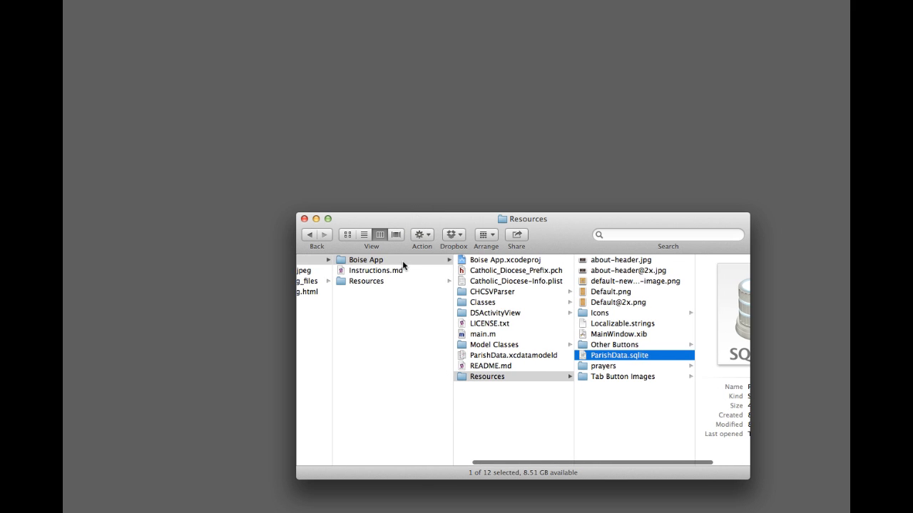
Return to the Boise App project folder and enter its Resources folder
click(366, 260)
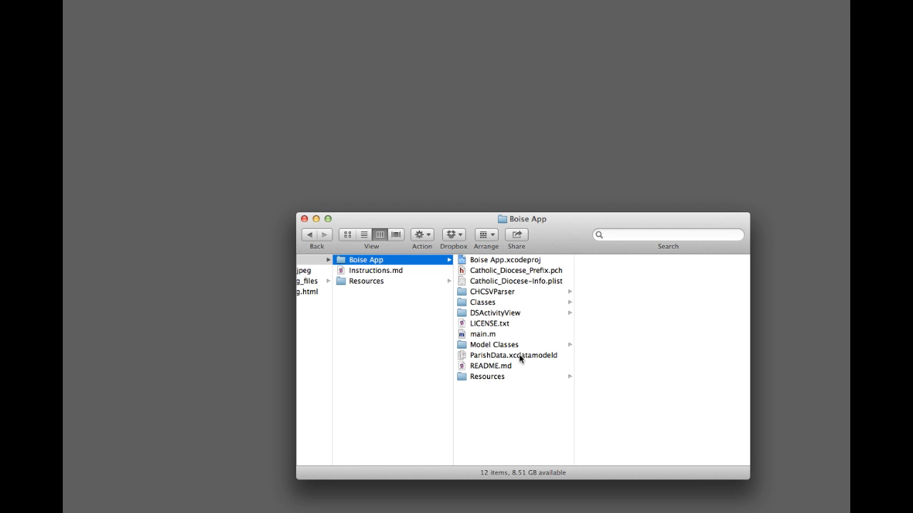
mouse_move(526, 353)
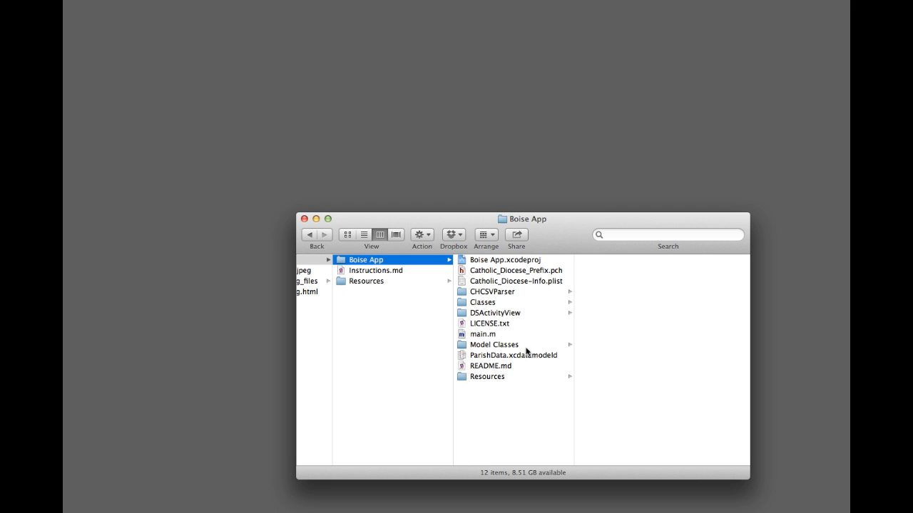
click(488, 377)
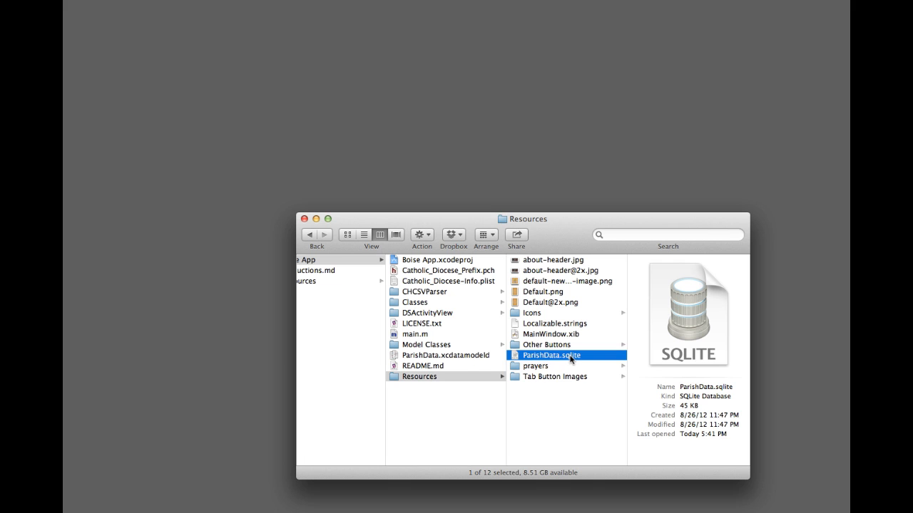
mouse_move(597, 359)
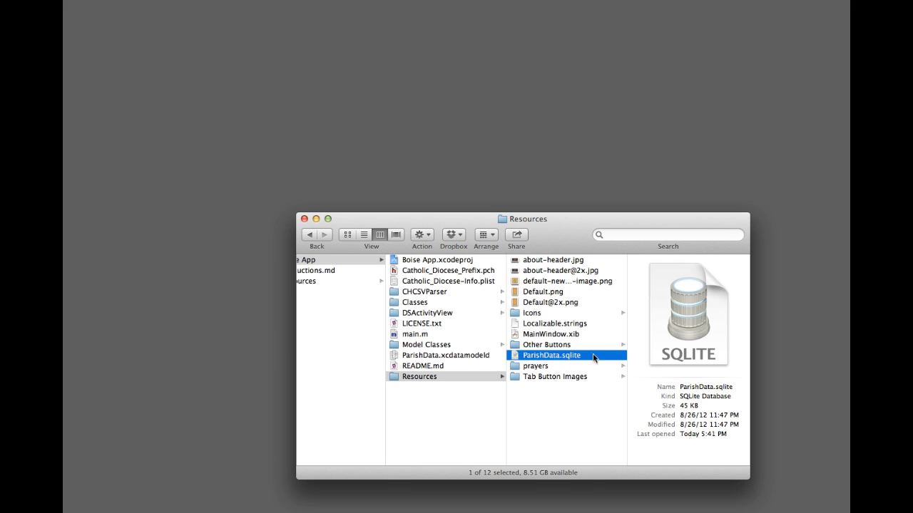
mouse_move(653, 342)
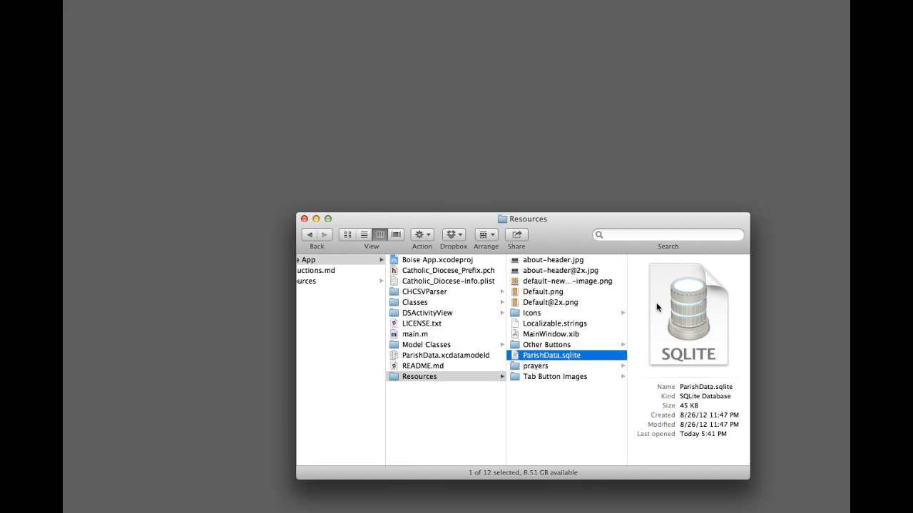
mouse_move(655, 308)
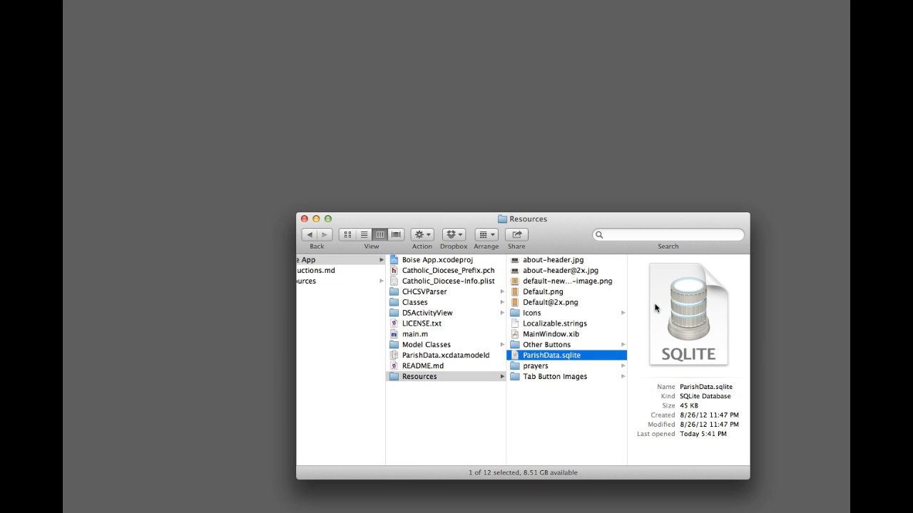
mouse_move(656, 308)
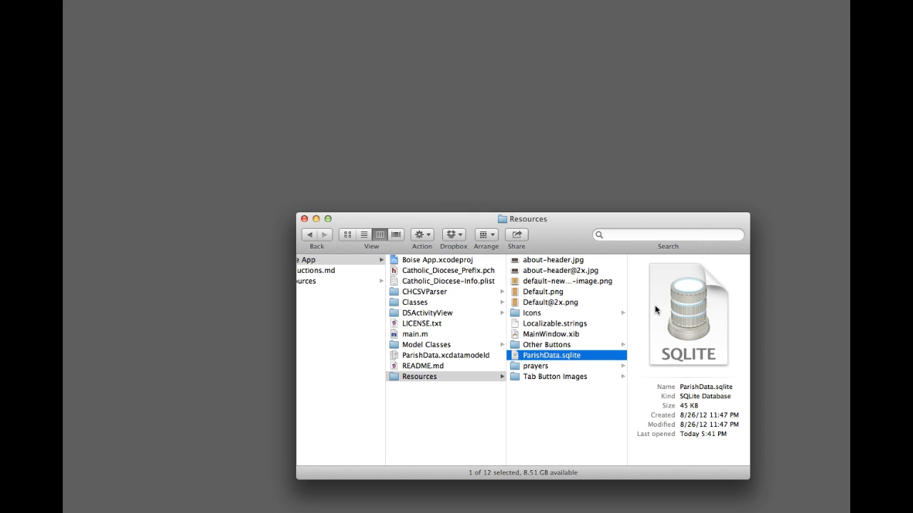
mouse_move(658, 302)
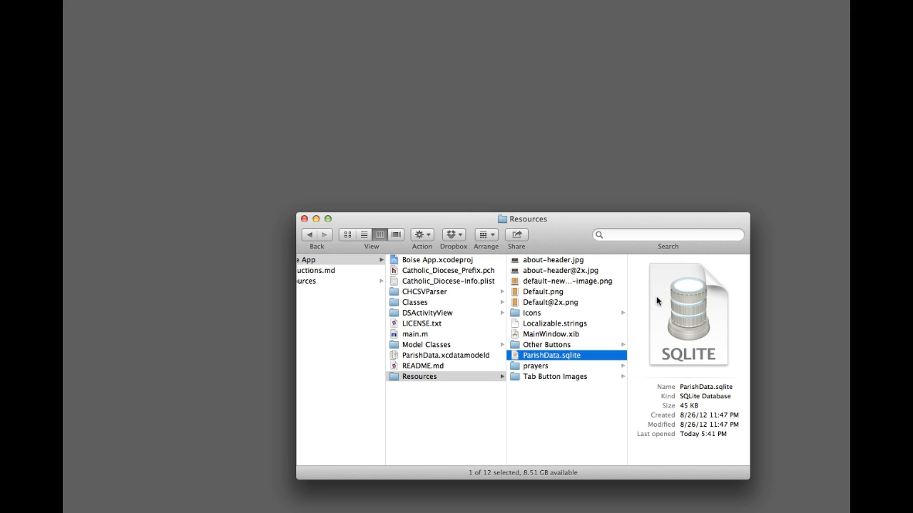
mouse_move(629, 342)
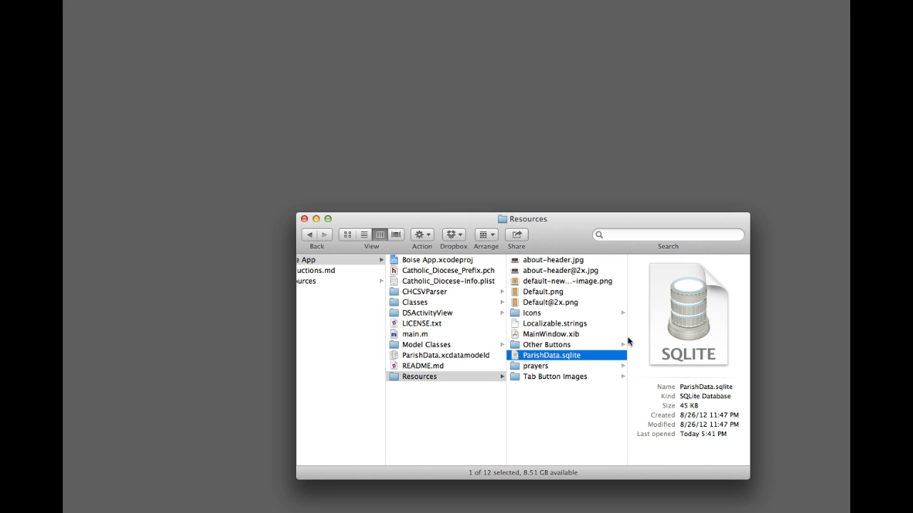
mouse_move(659, 308)
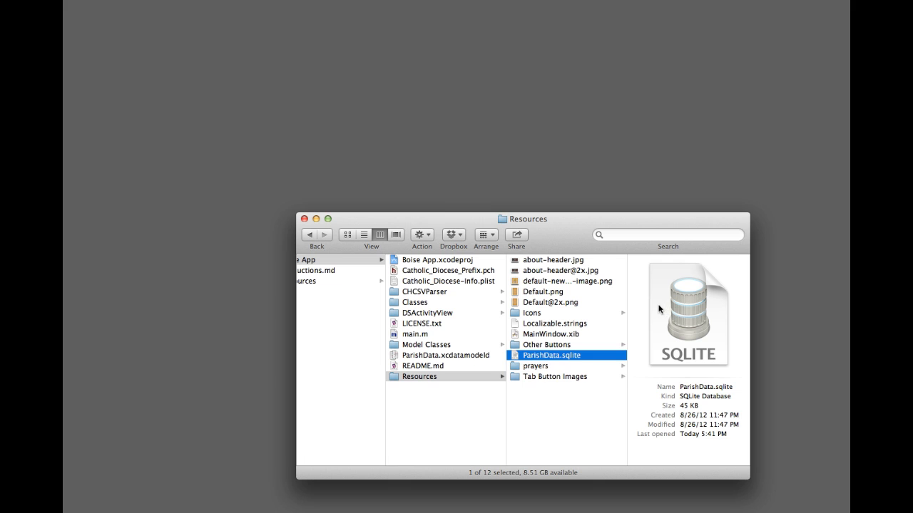
mouse_move(659, 308)
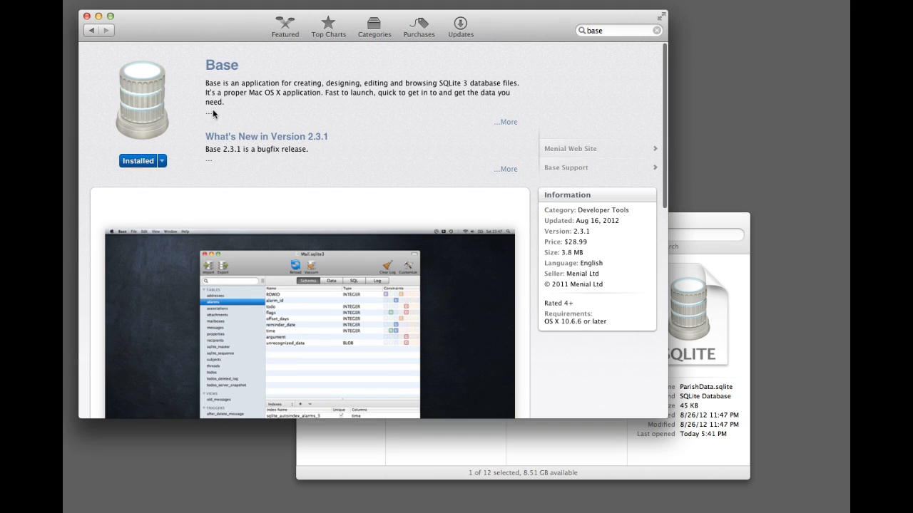
mouse_move(543, 240)
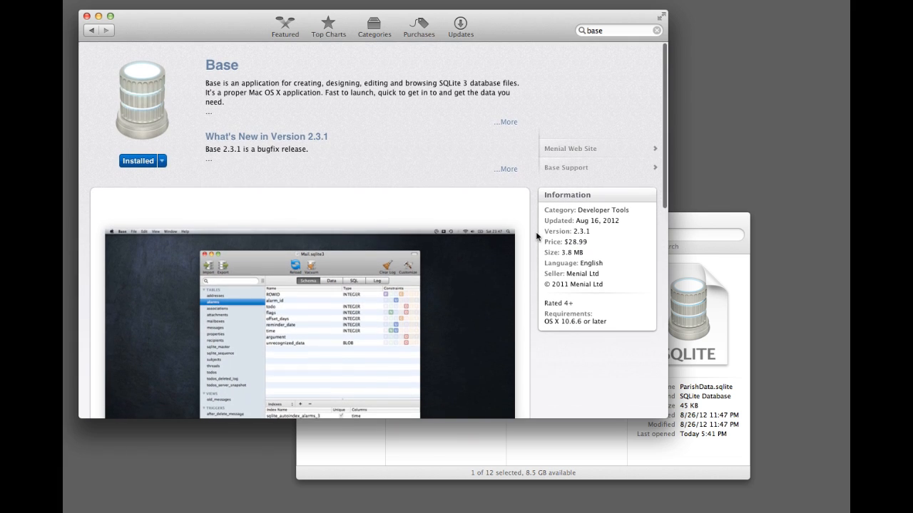
mouse_move(287, 173)
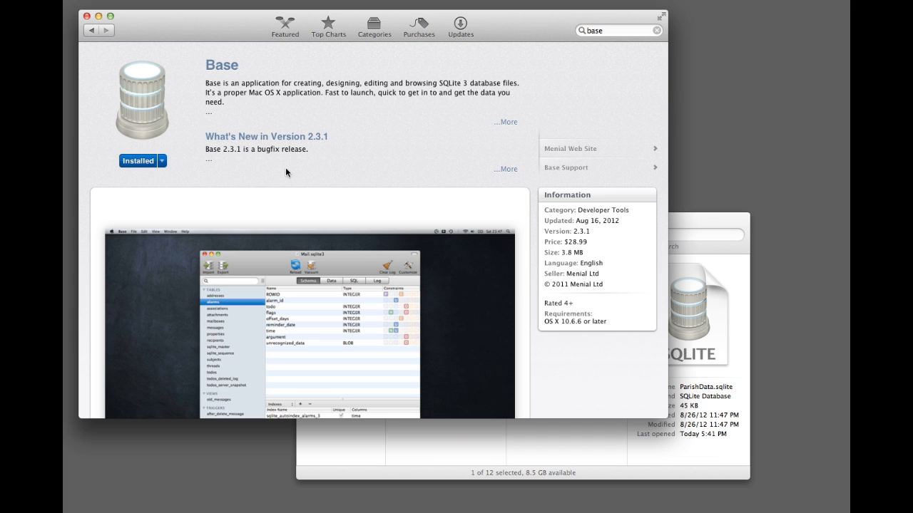
mouse_move(346, 163)
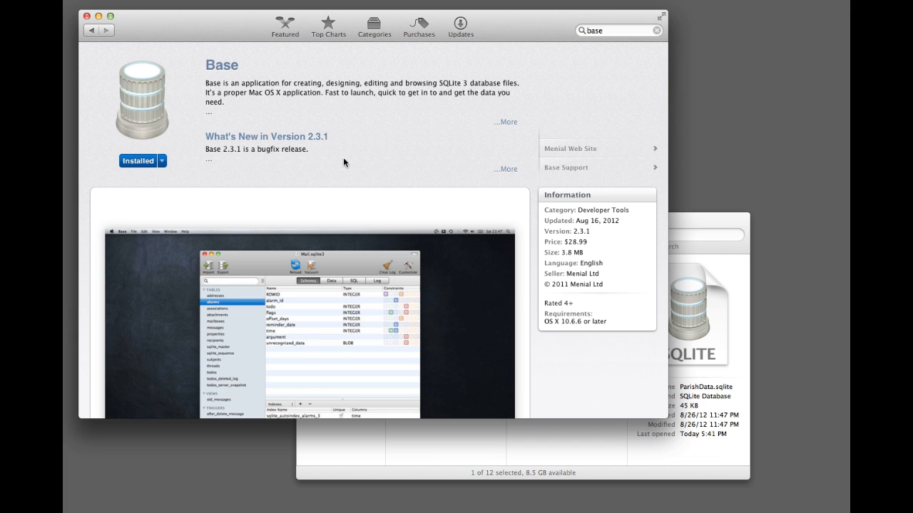
mouse_move(251, 57)
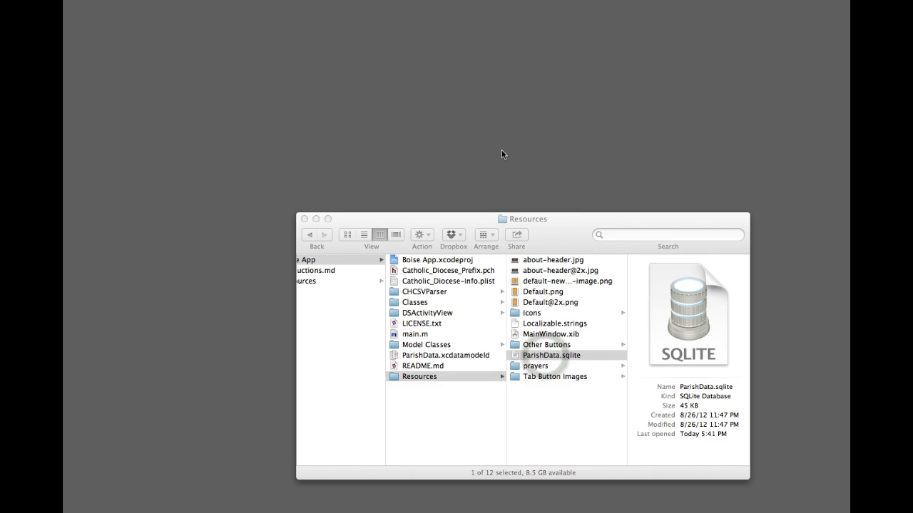
Load ParishData.sqlite in Base and display the ZPARISH table's column schema
double_click(551, 353)
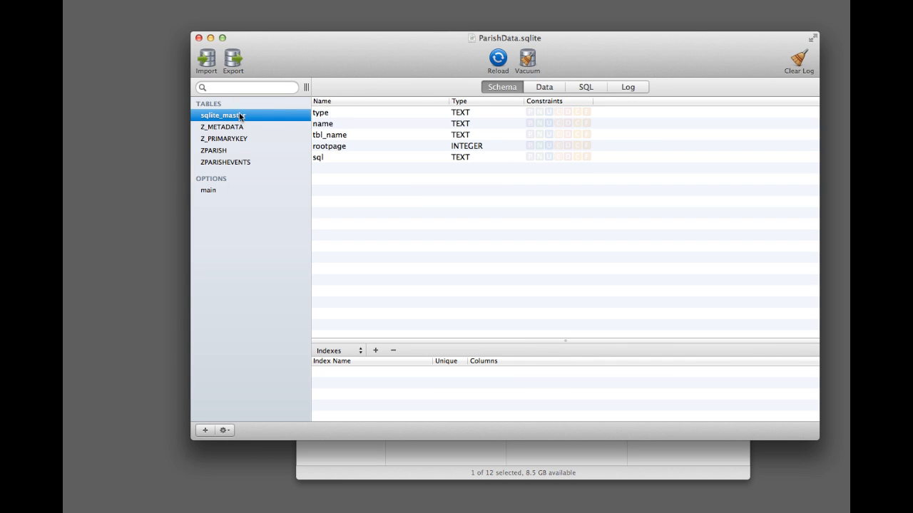
mouse_move(234, 127)
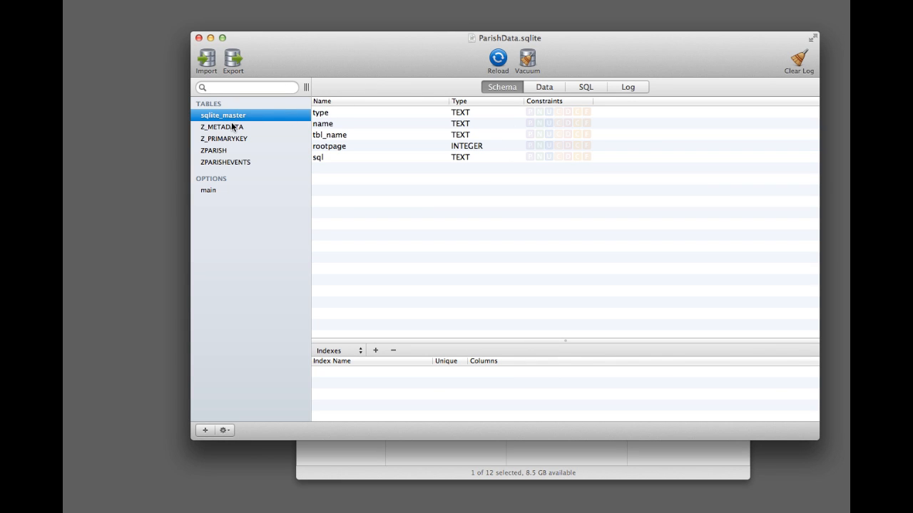
mouse_move(234, 132)
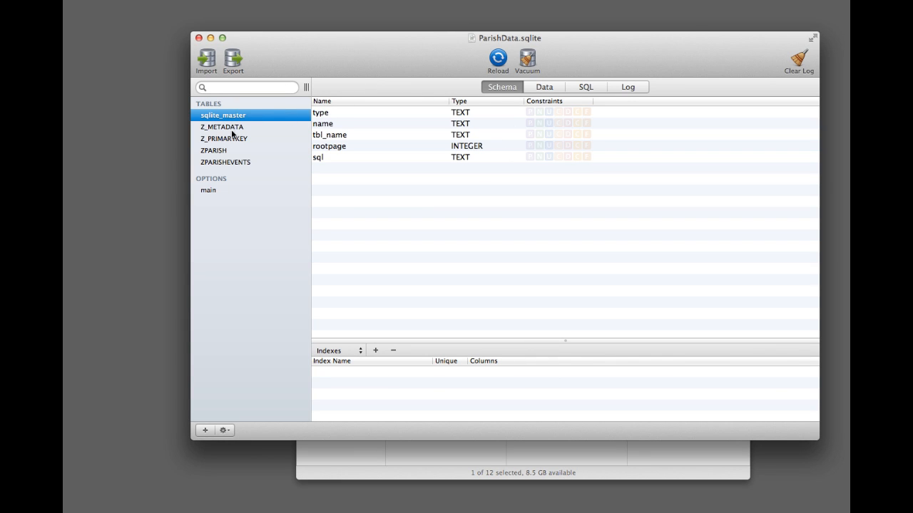
mouse_move(233, 151)
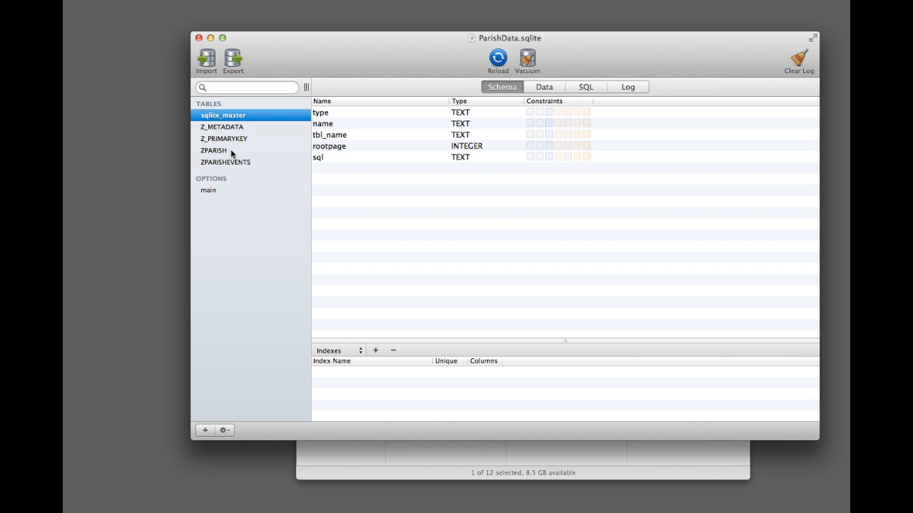
click(214, 151)
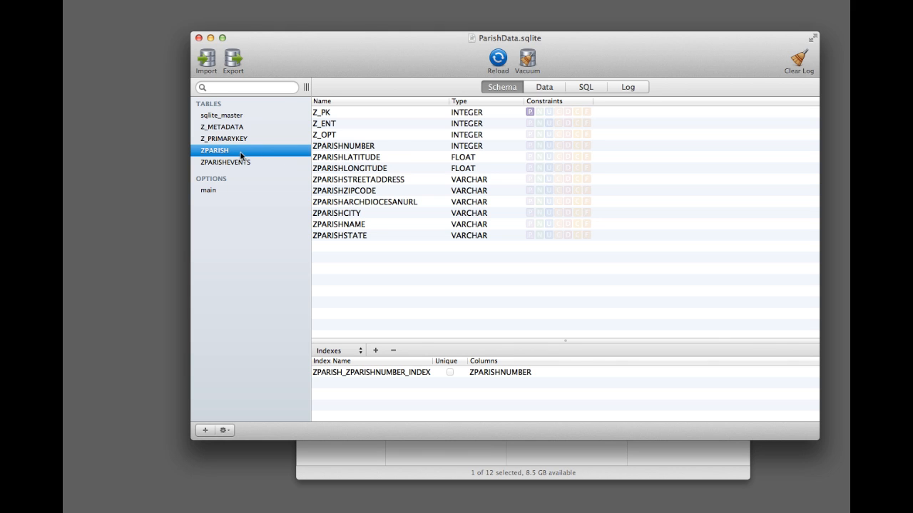
mouse_move(549, 87)
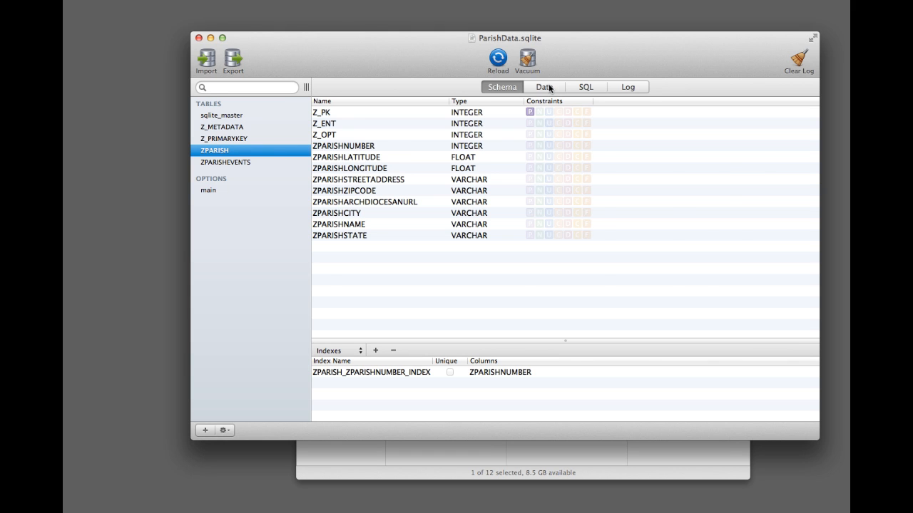
Show the ZPARISH table's data rows and select the first parish record
click(544, 87)
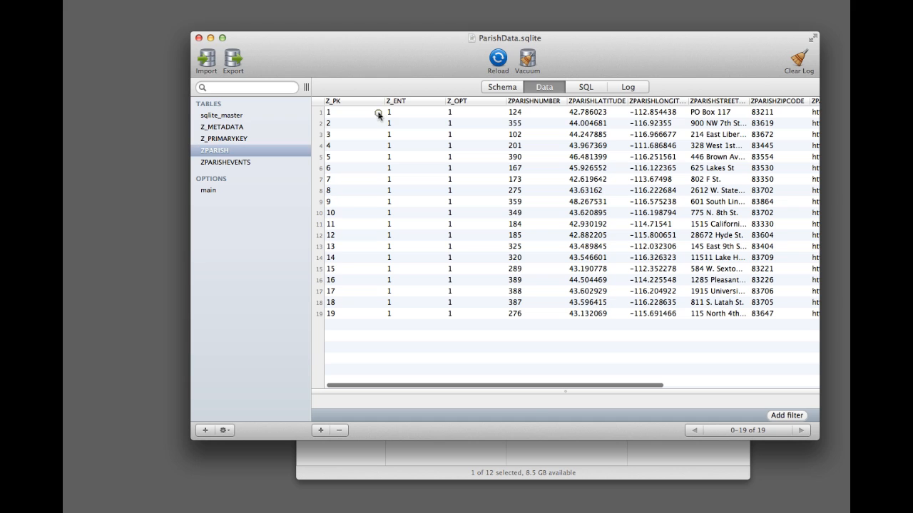
click(516, 111)
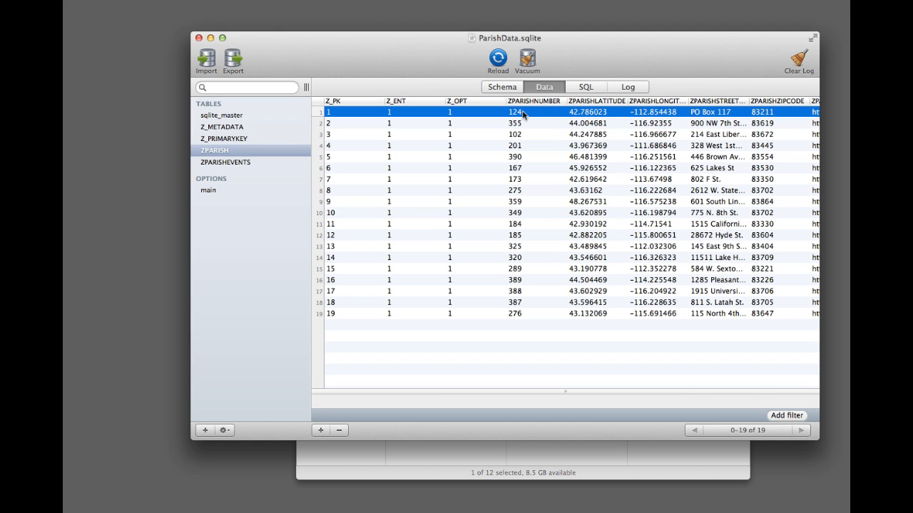
mouse_move(377, 162)
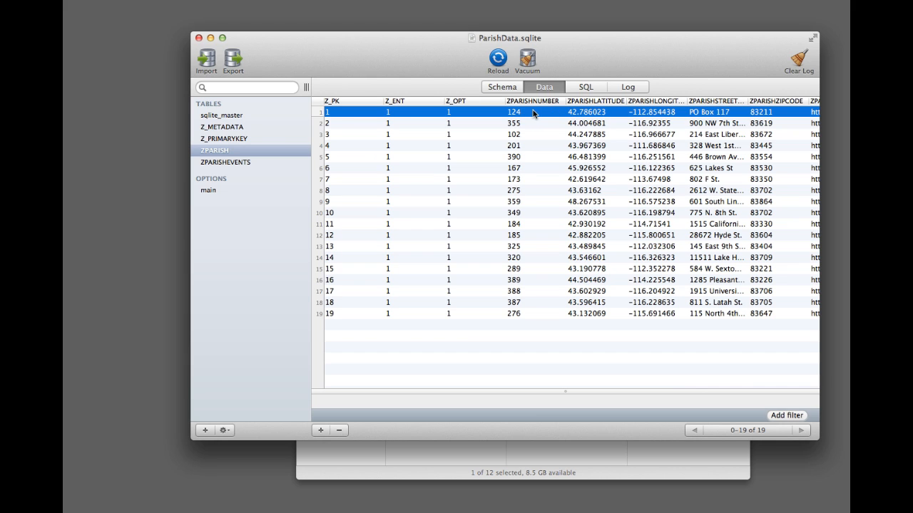
mouse_move(545, 114)
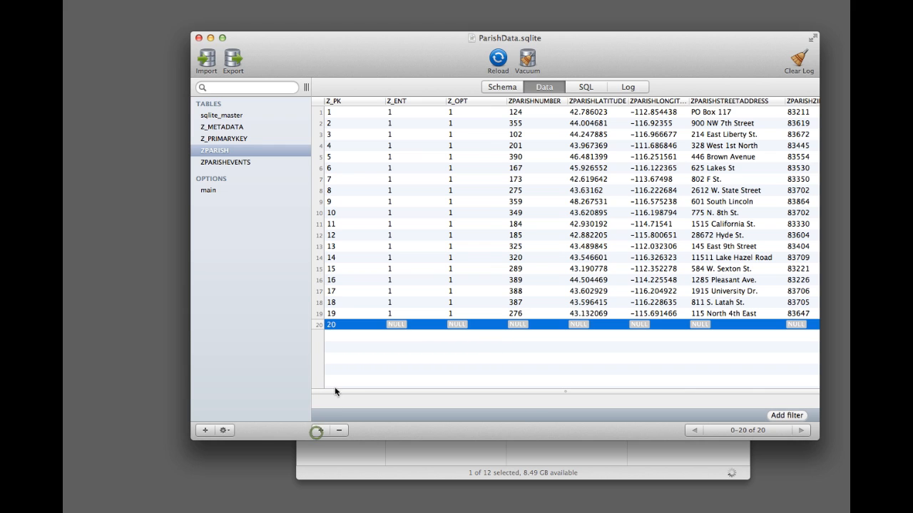
Enter the new record's latitude 43.29, longitude -115.298492, address 123 and zip 836
double_click(397, 325)
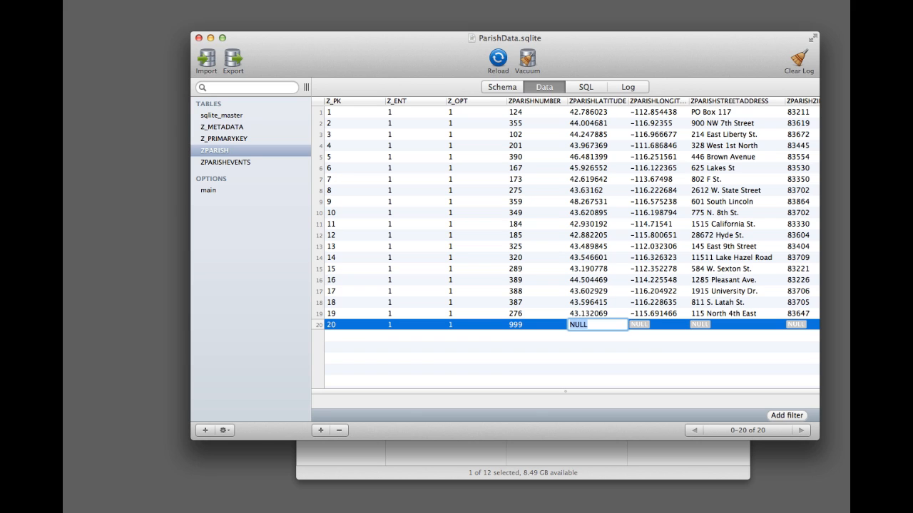
text(43.29)
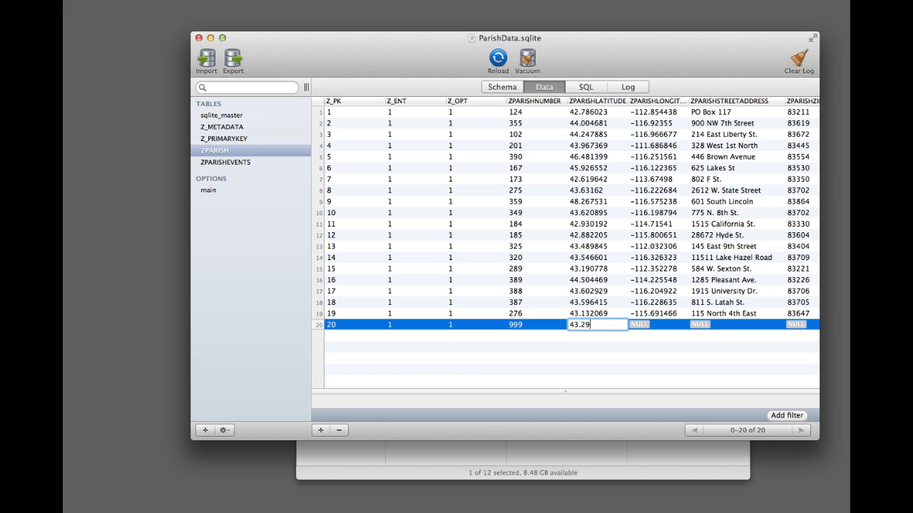
key(Tab)
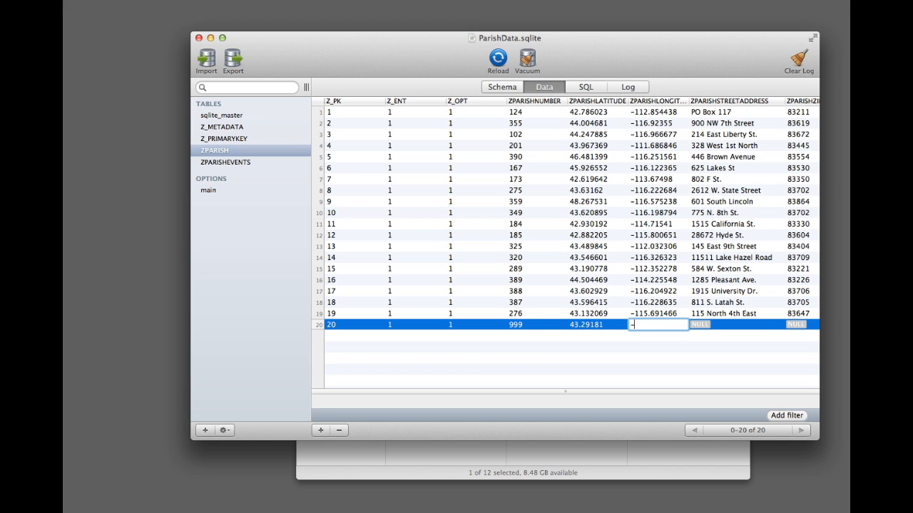
text(-115.298492)
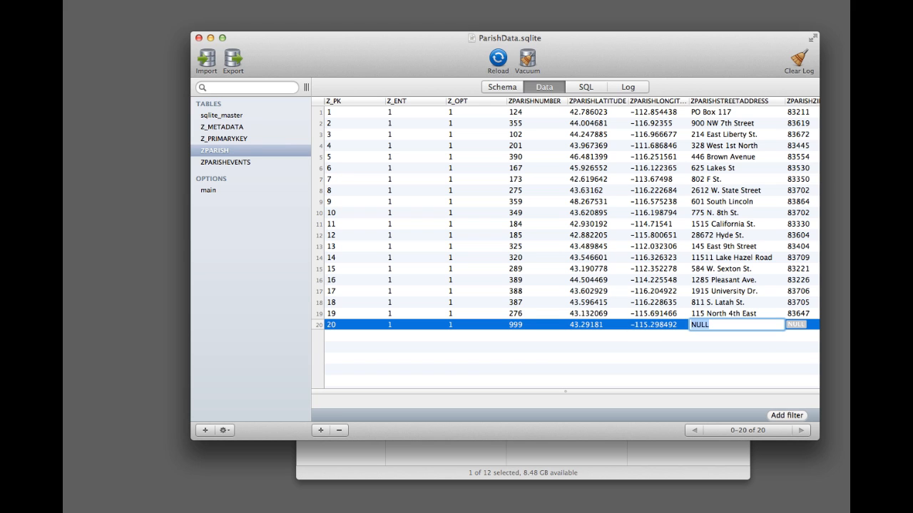
text(123 Any Street)
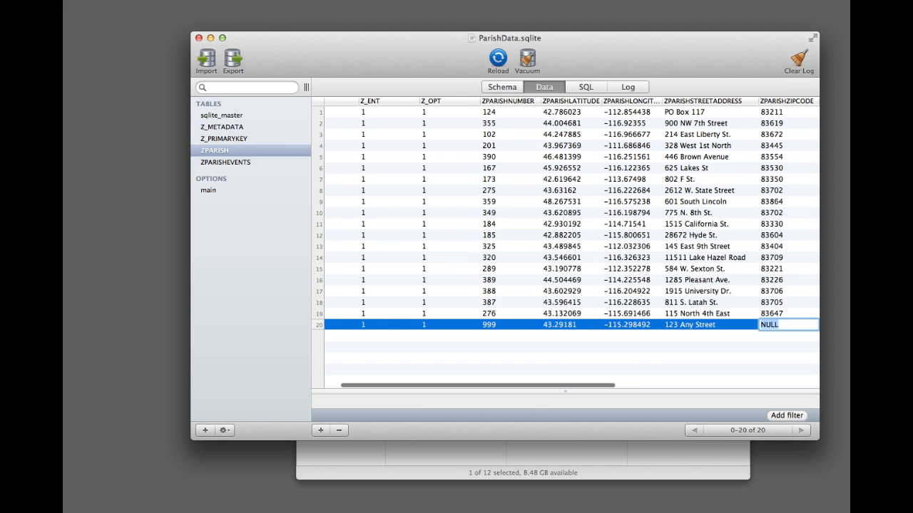
text(836)
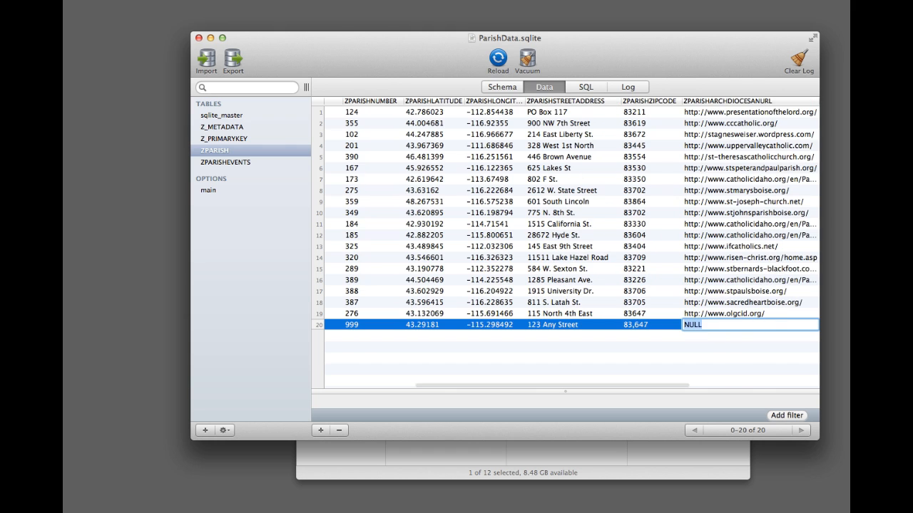
text(http)
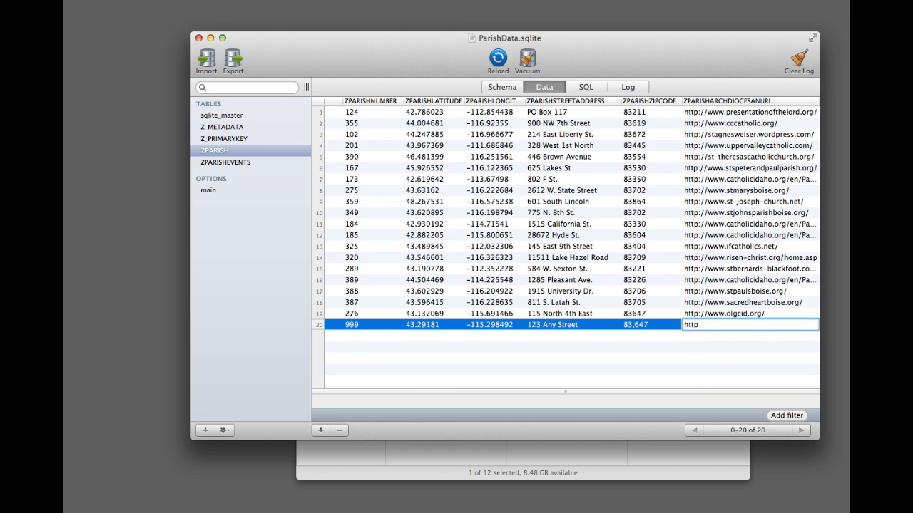
text(://www.example.com/)
text(Boise)
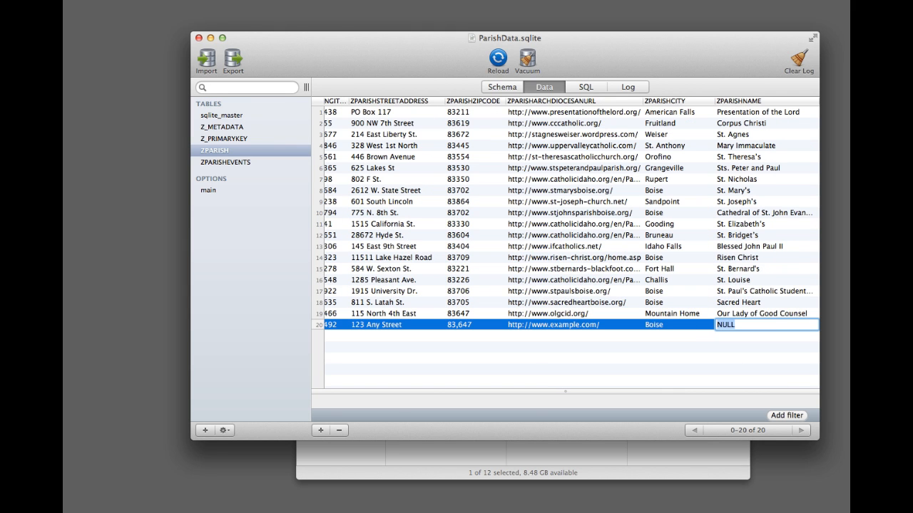
text(My Pa)
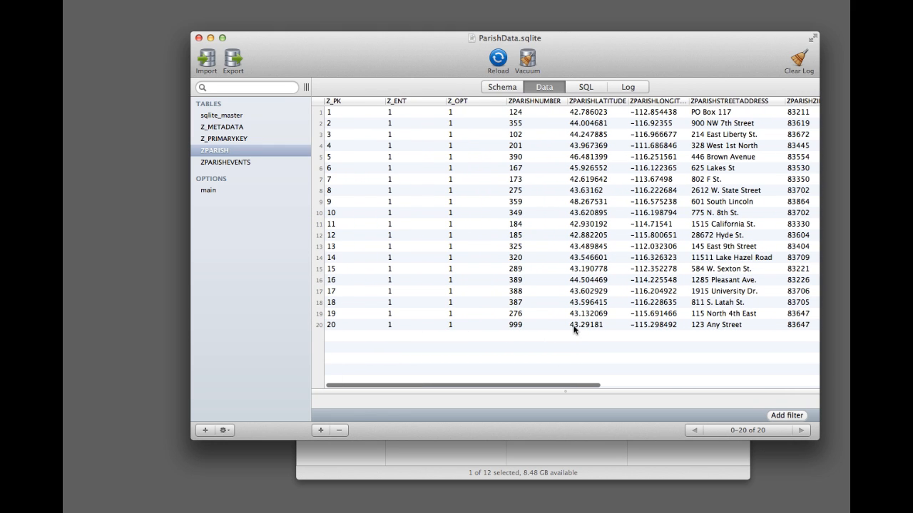
mouse_move(254, 57)
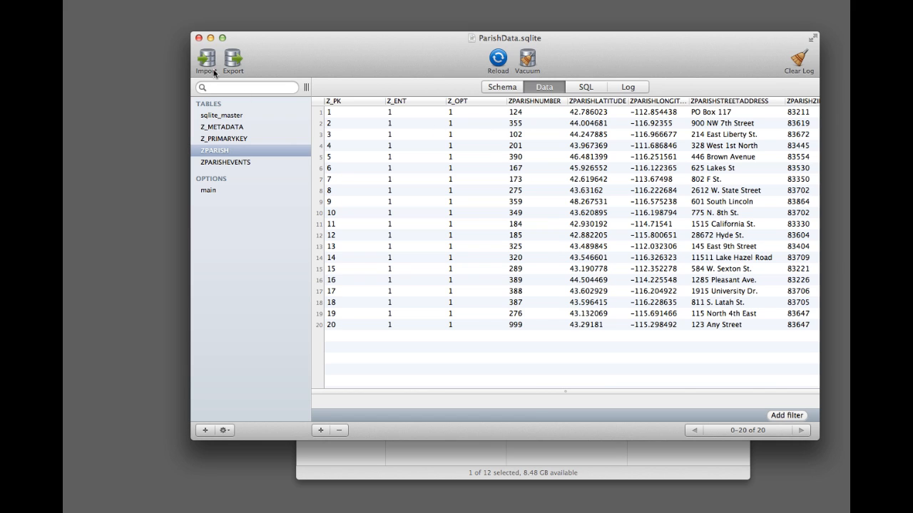
mouse_move(654, 193)
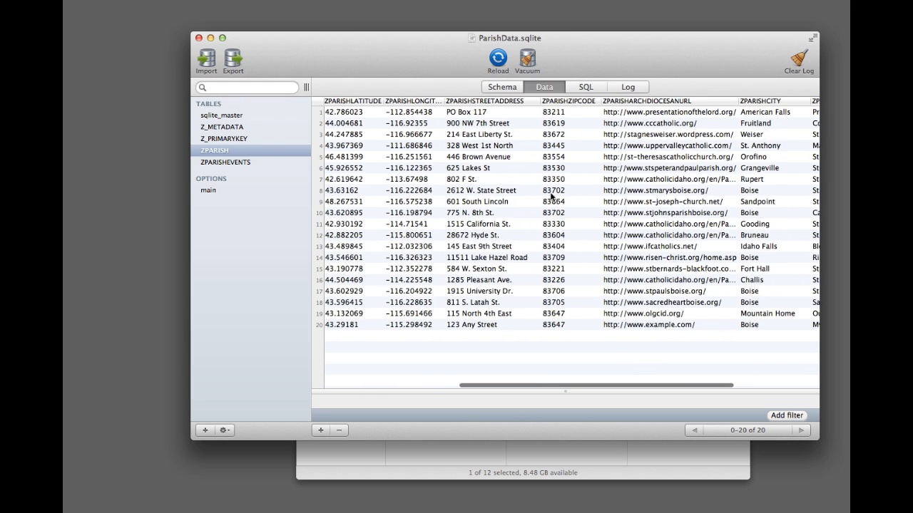
scroll(right, 3)
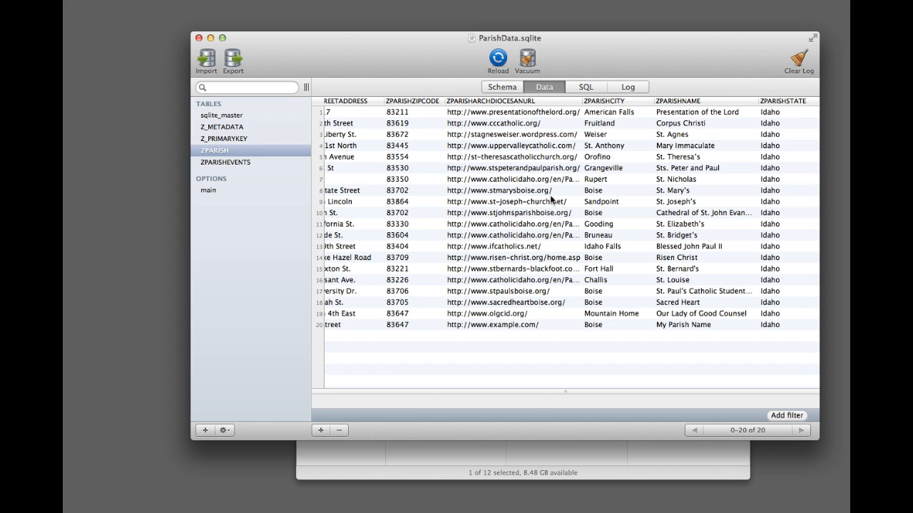
mouse_move(408, 64)
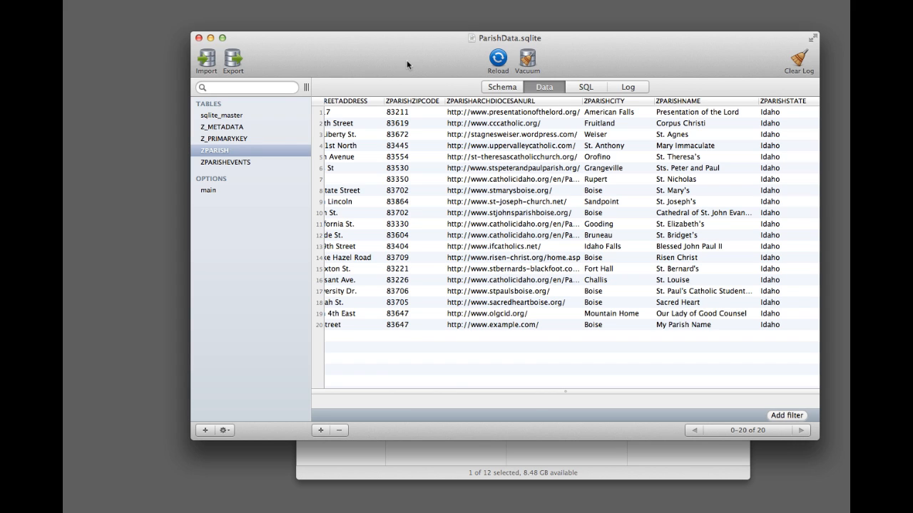
mouse_move(496, 197)
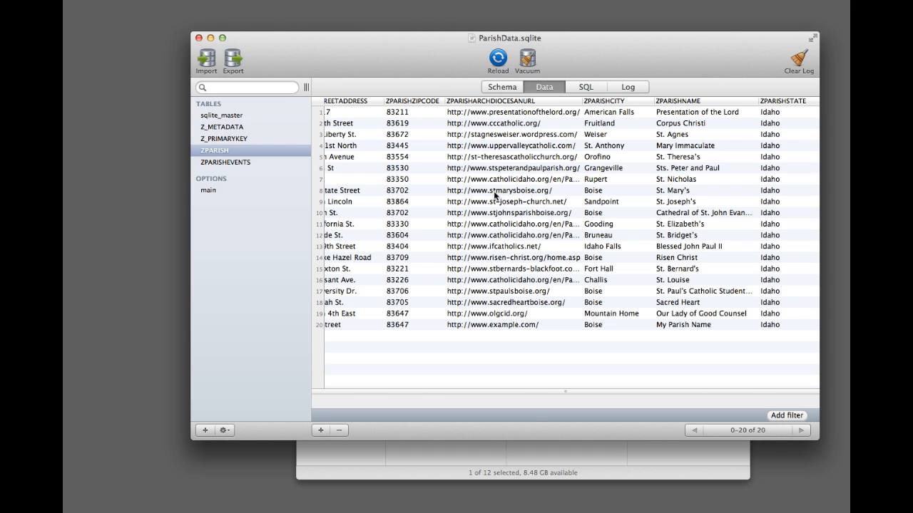
mouse_move(419, 207)
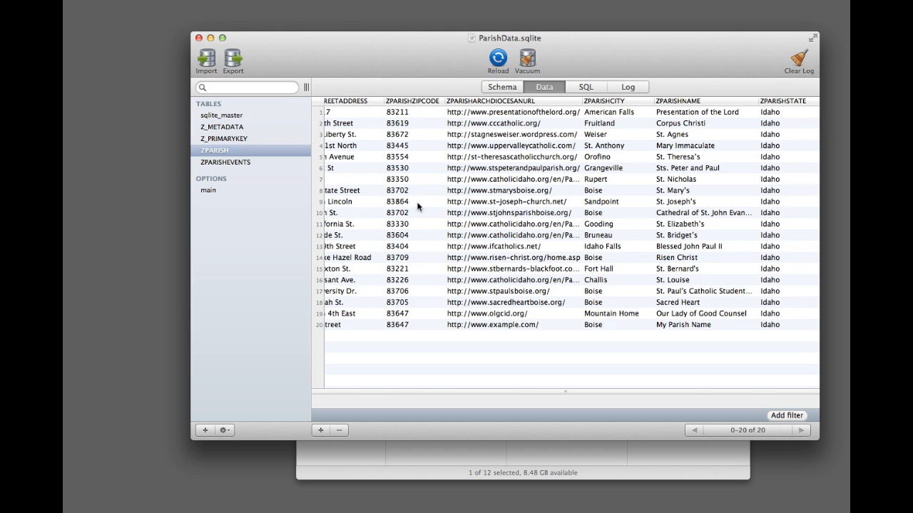
scroll(left, 3)
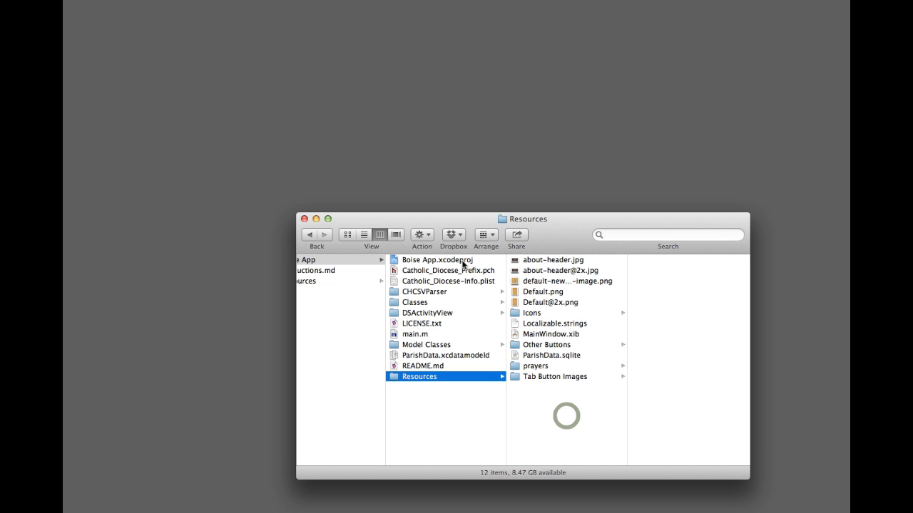
Launch Boise App.xcodeproj in Xcode from the project folder
click(442, 260)
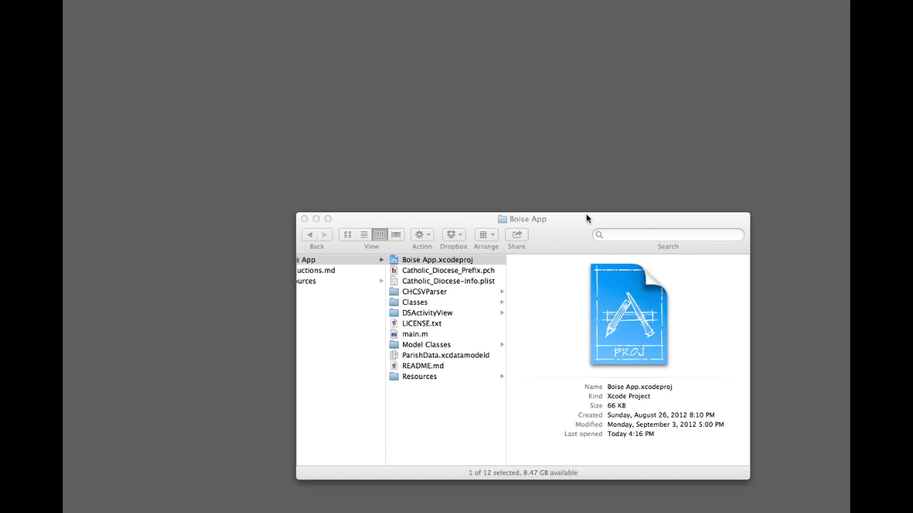
mouse_move(579, 185)
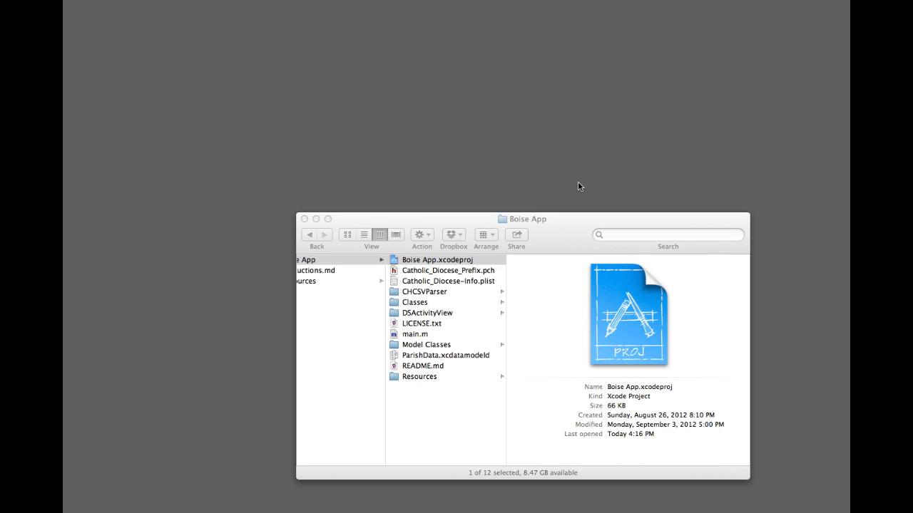
mouse_move(617, 155)
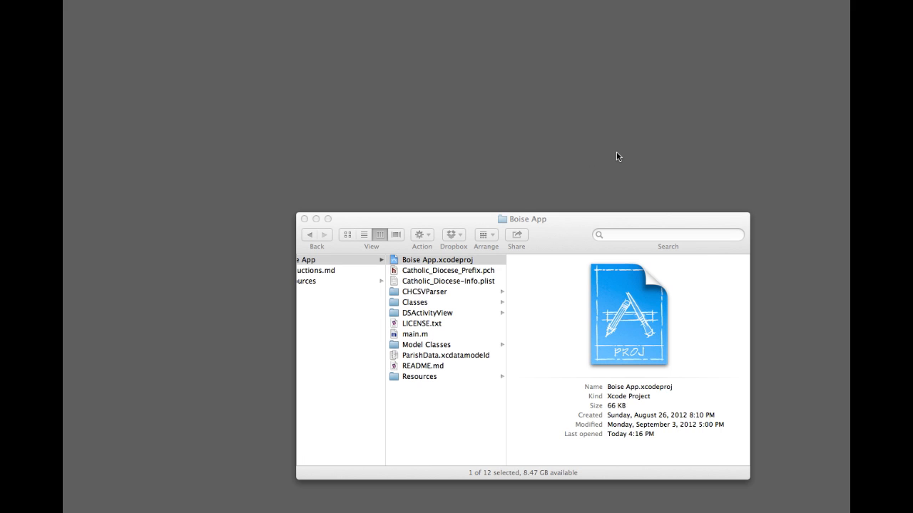
double_click(437, 260)
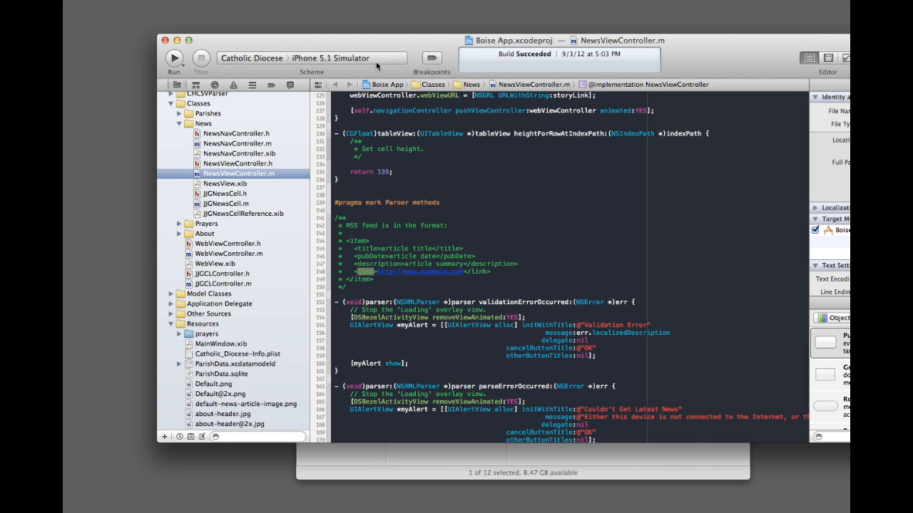
mouse_move(299, 59)
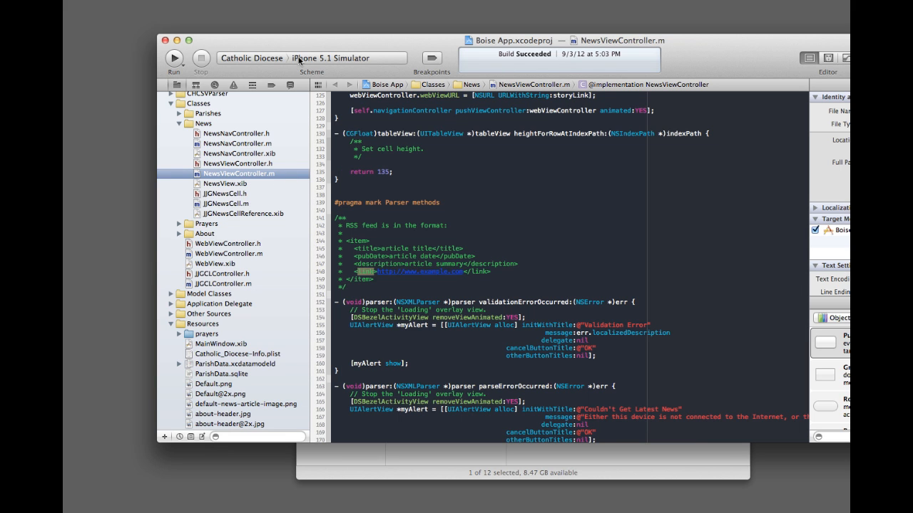
mouse_move(325, 34)
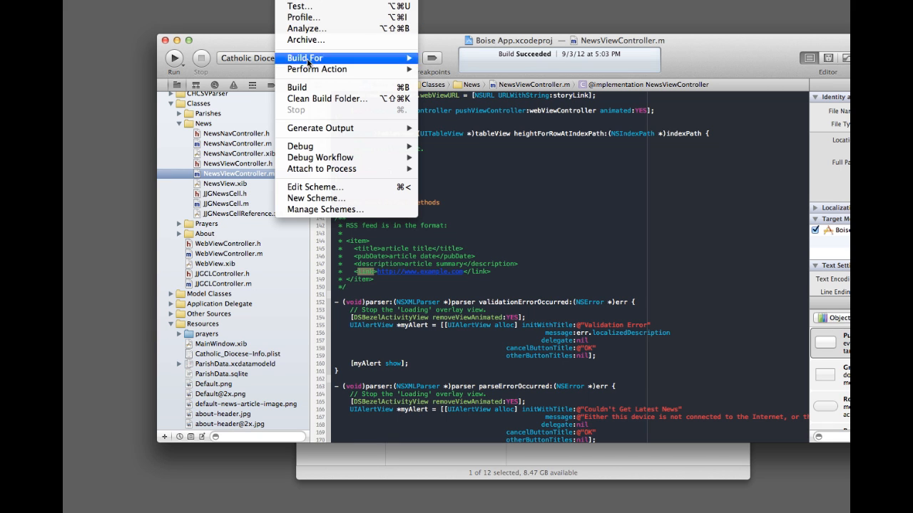
mouse_move(311, 99)
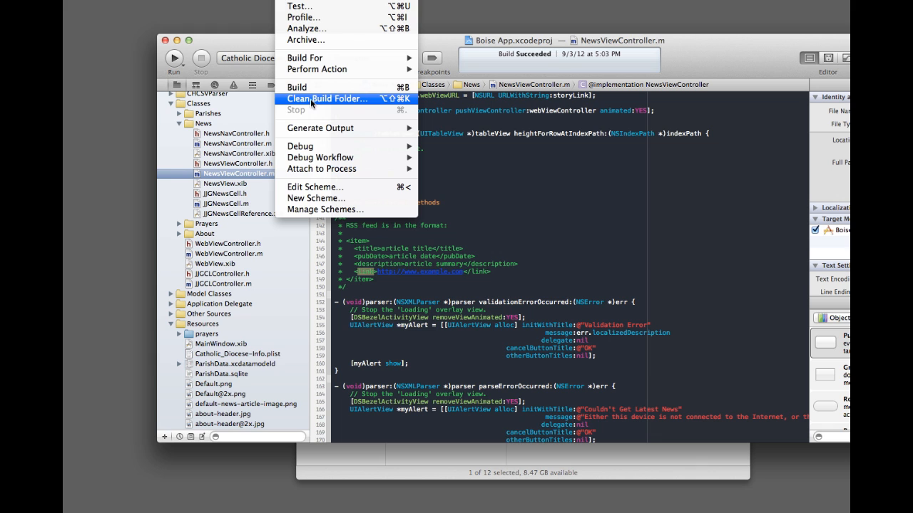
Clean the Boise App build folder and confirm deleting the build products
click(328, 98)
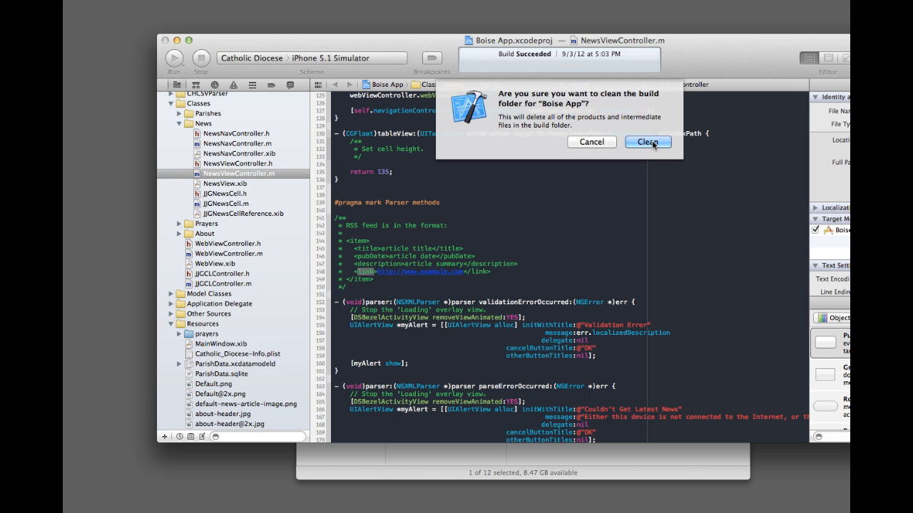
click(646, 143)
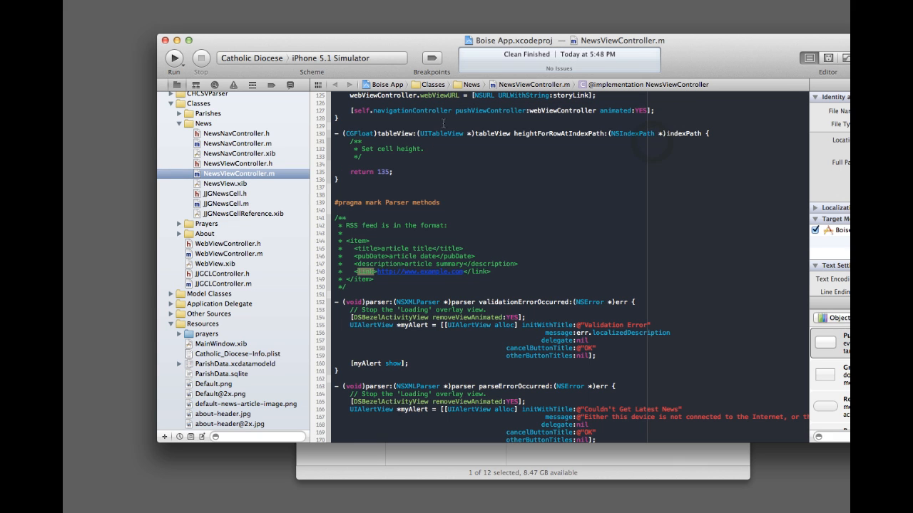
mouse_move(316, 64)
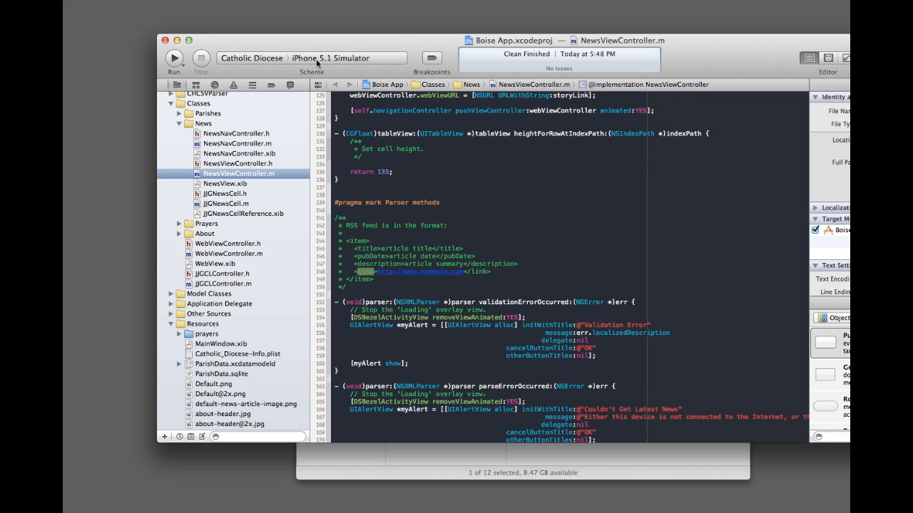
mouse_move(199, 57)
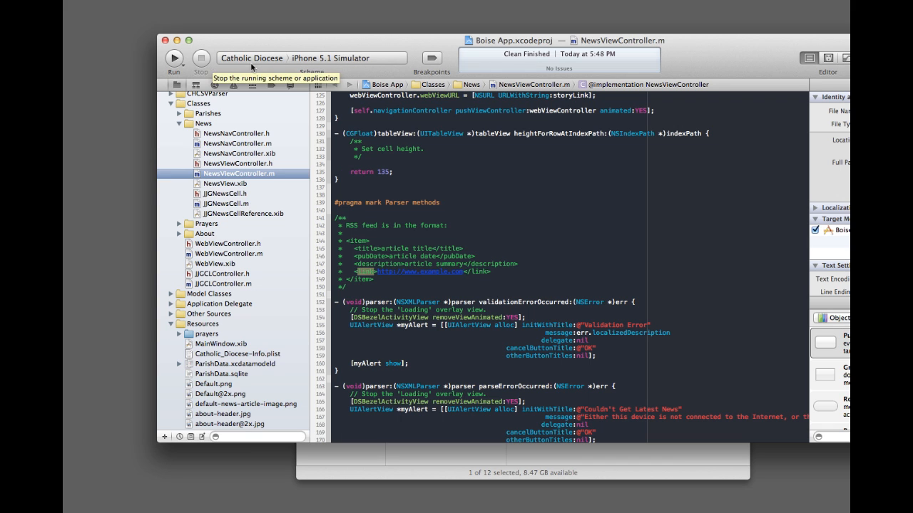
mouse_move(174, 57)
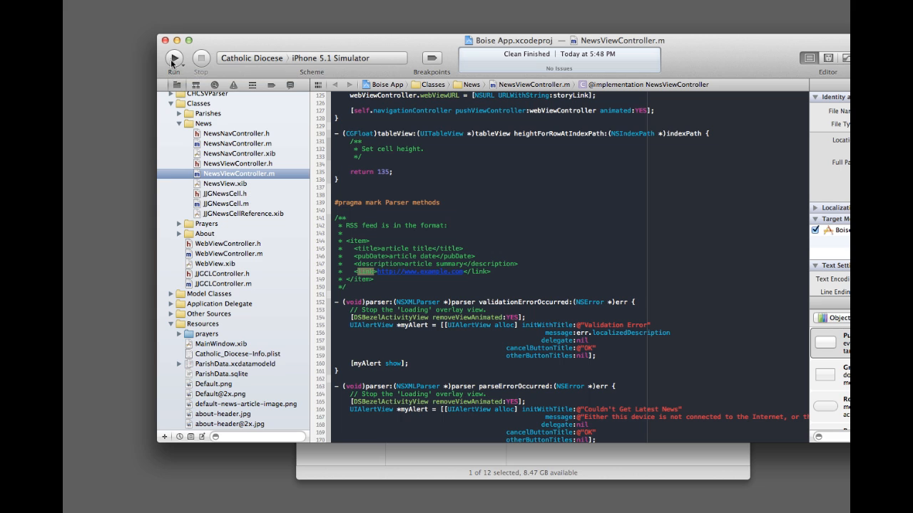
Run Boise App in the iPhone Simulator, then leave it for the home screen
click(174, 57)
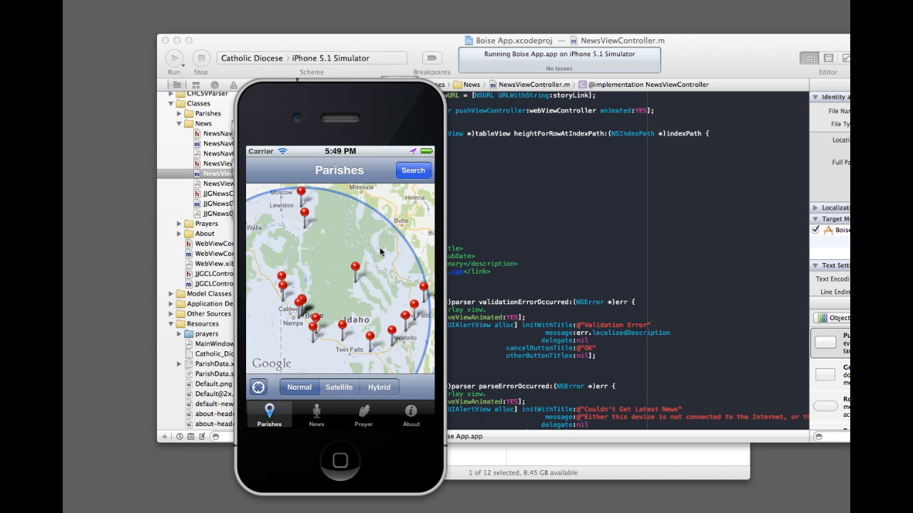
click(412, 169)
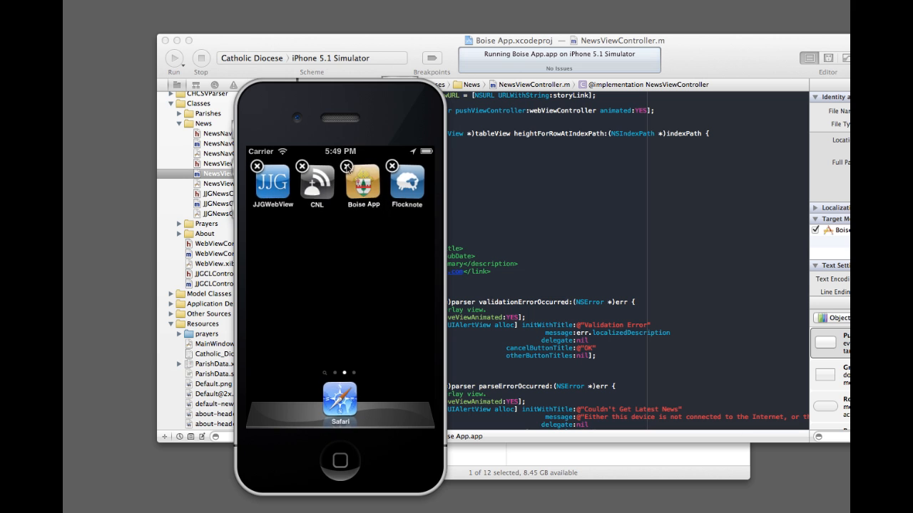
Remove Boise App and its data from the simulated iPhone's home screen
click(348, 166)
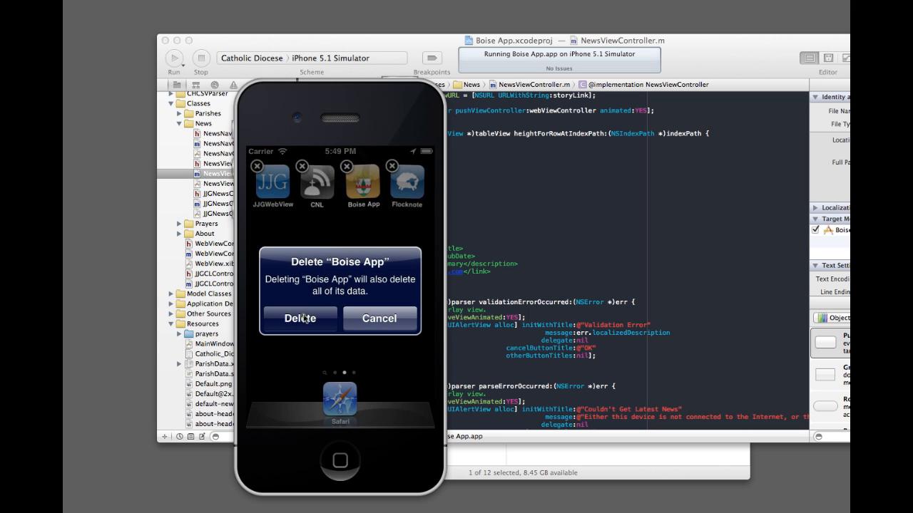
click(299, 319)
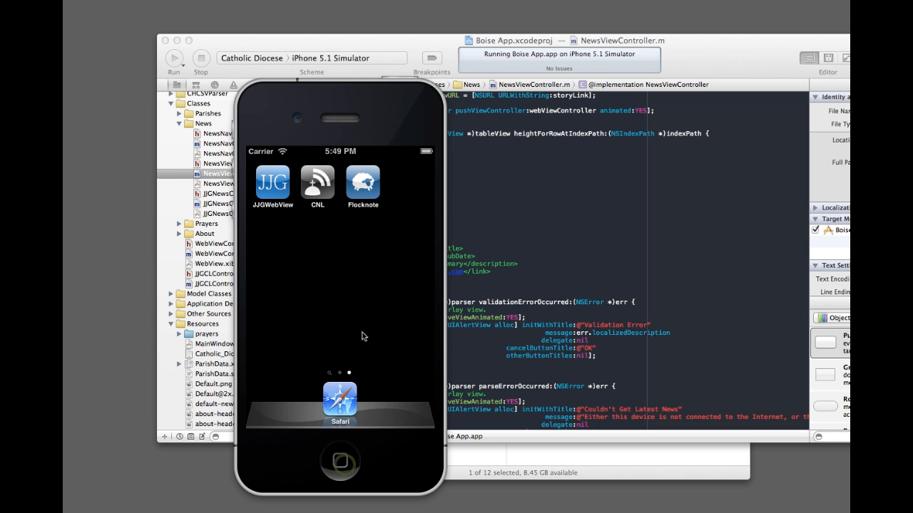
mouse_move(360, 243)
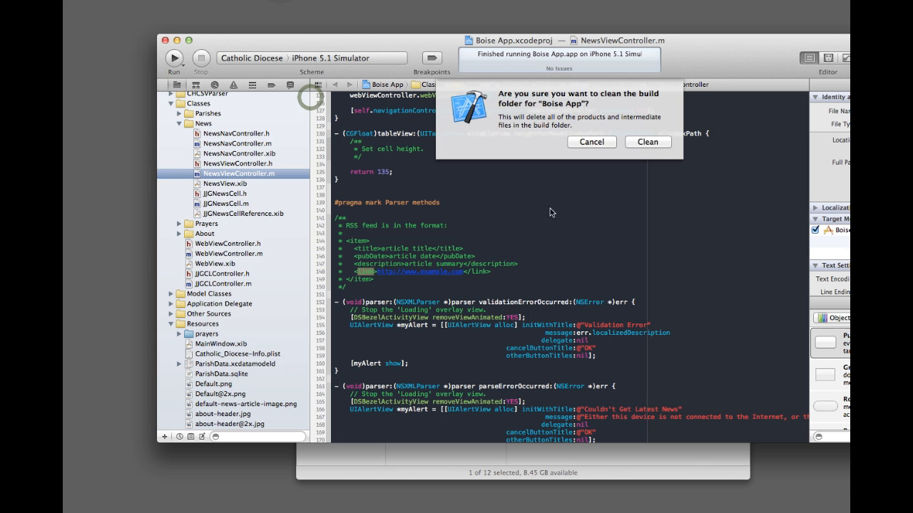
Confirm another build-folder clean, rebuild Boise App and run it in the simulator
click(647, 142)
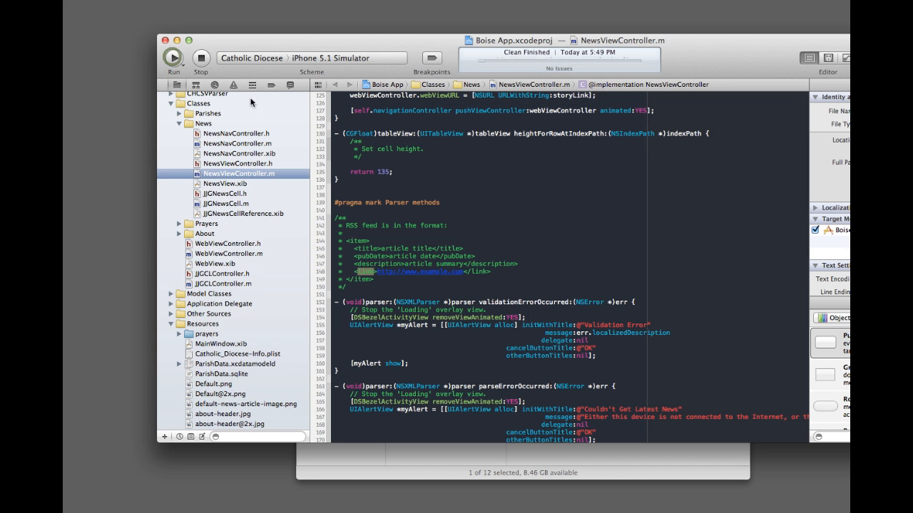
click(174, 57)
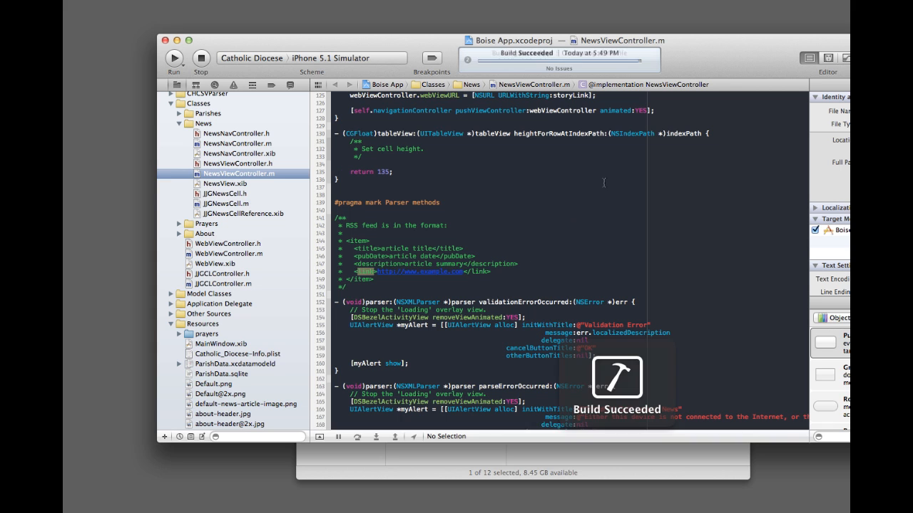
click(174, 57)
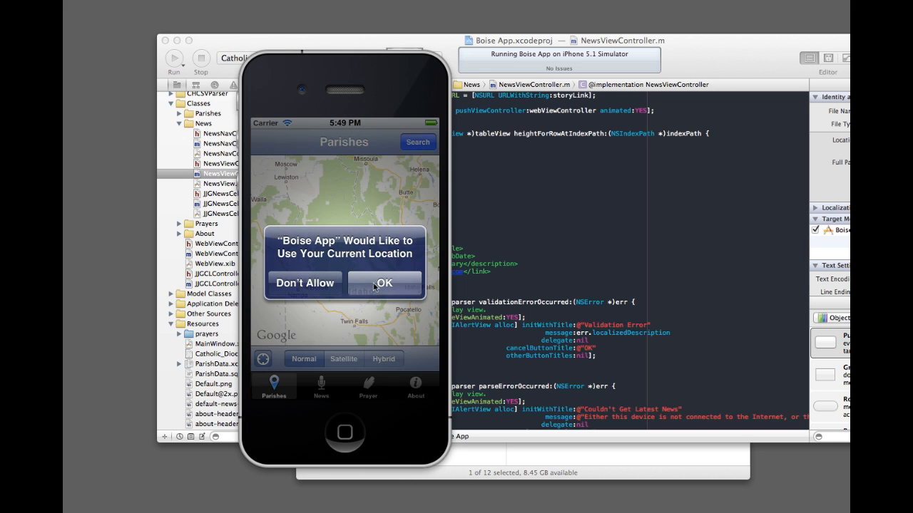
Allow location access and search the parish list for 'My'
click(383, 283)
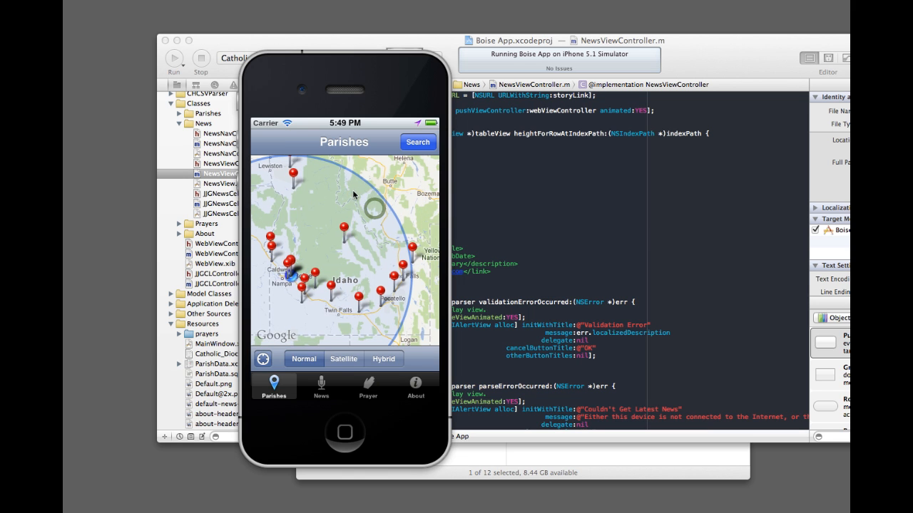
click(416, 143)
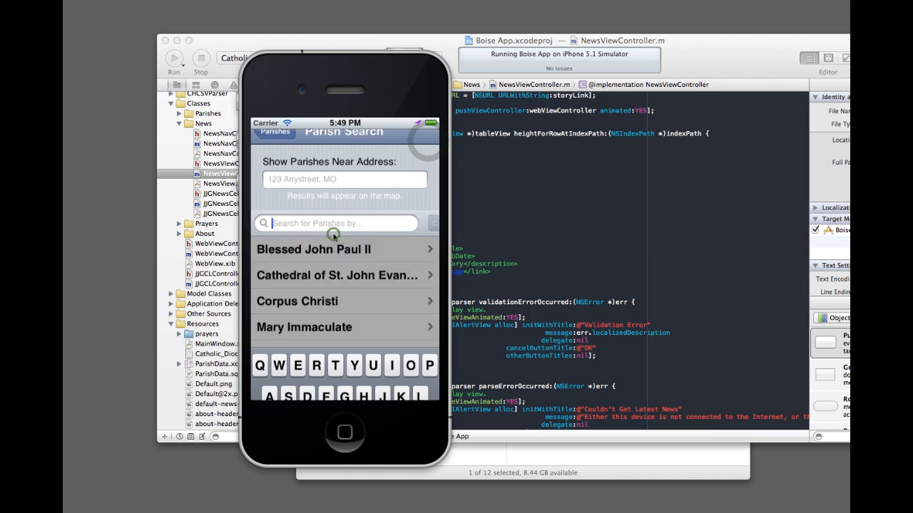
text(My)
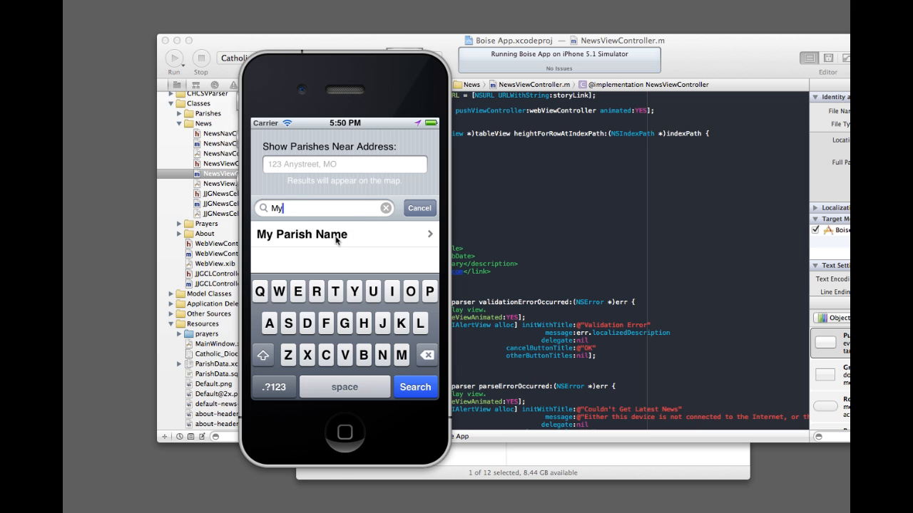
Clear the search to see My Parish Name in the full list, then return to the map
click(301, 234)
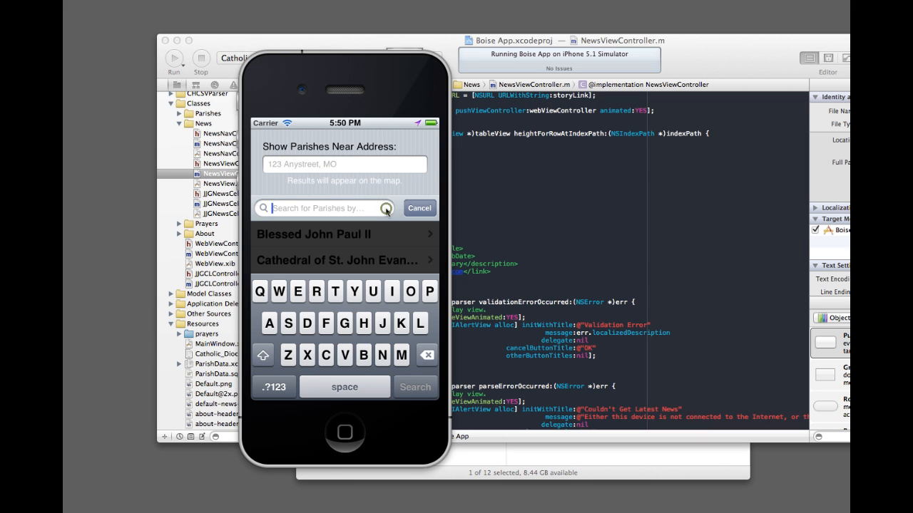
click(419, 208)
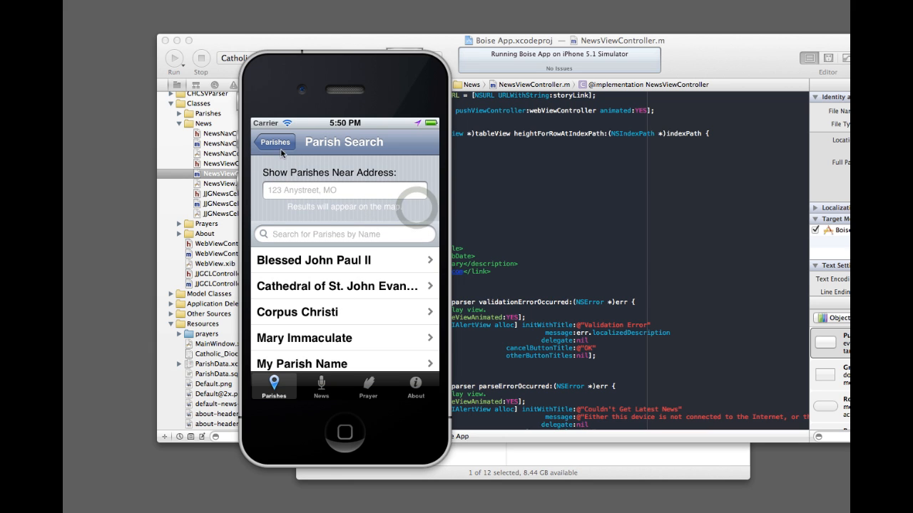
click(274, 142)
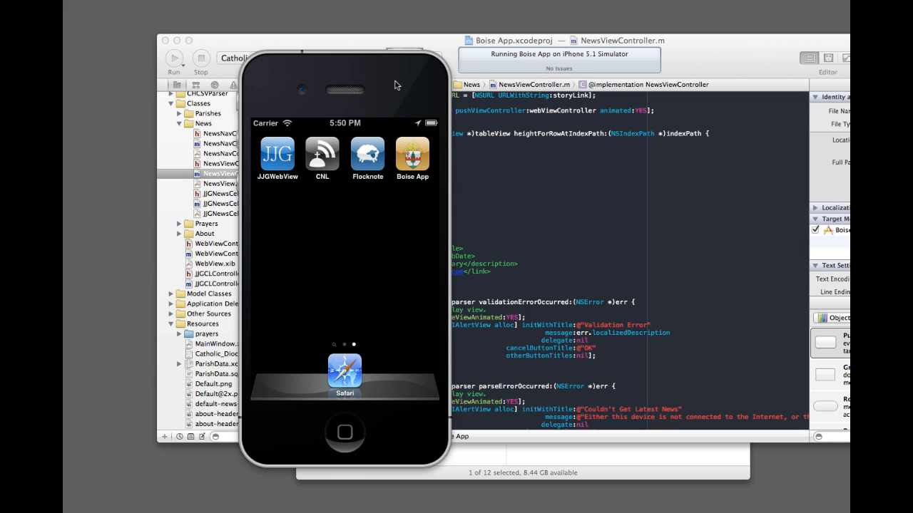
mouse_move(399, 84)
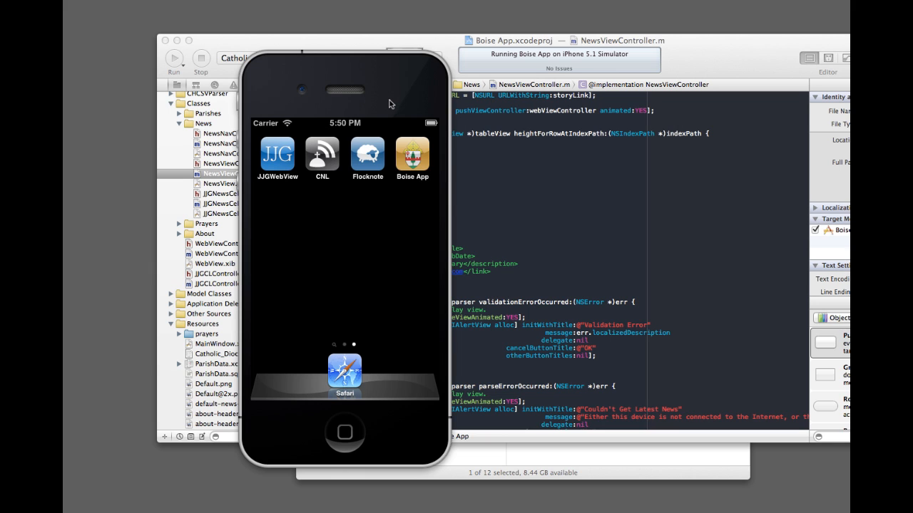
mouse_move(402, 77)
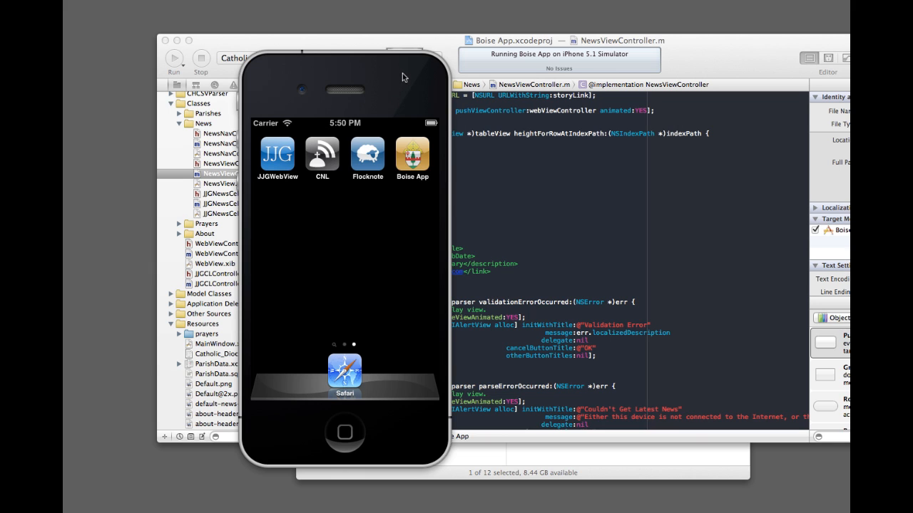